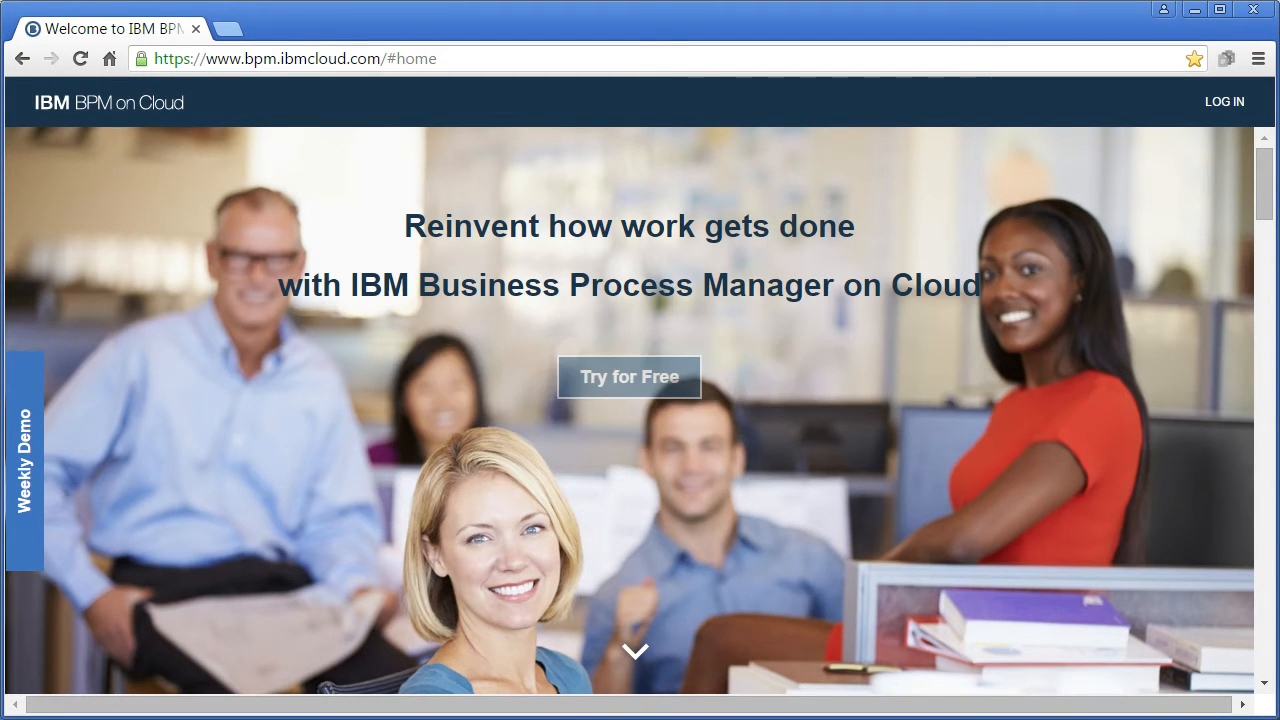
# - Sign in to IBM BPM on Cloud with the cloud user name to reach the ODM applications portal
pyautogui.click(1224, 101)
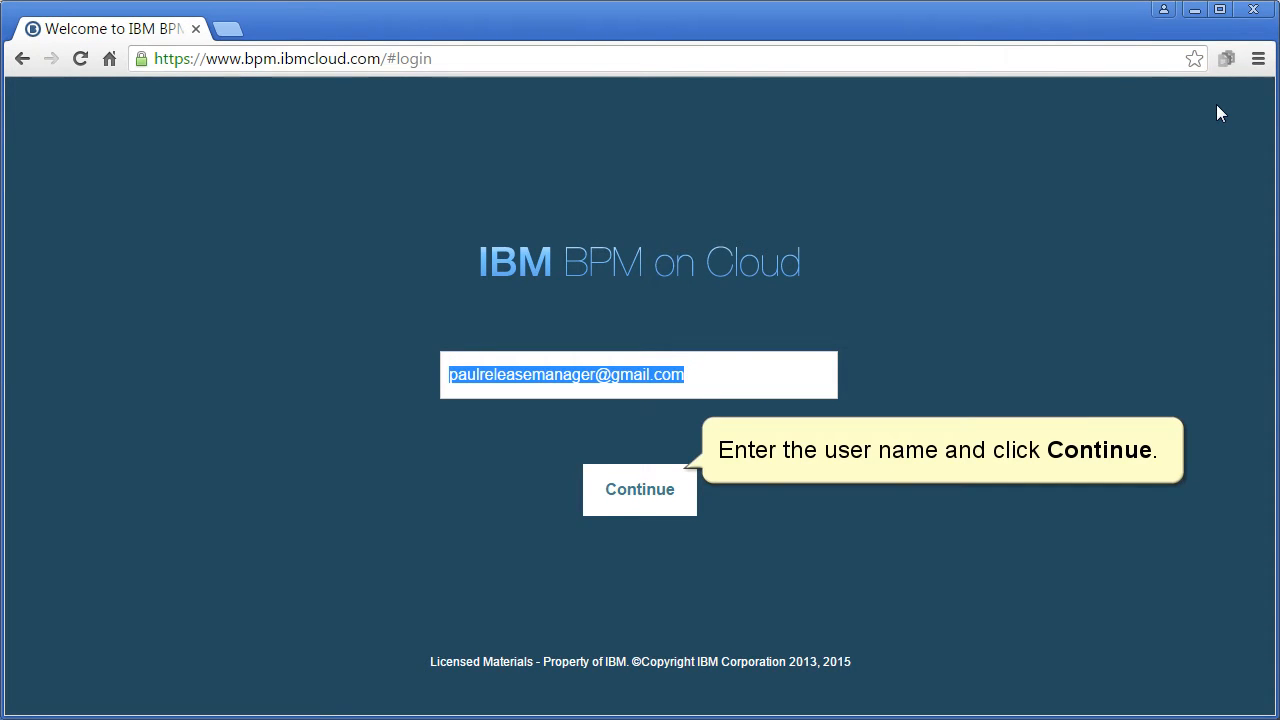
pyautogui.click(639, 489)
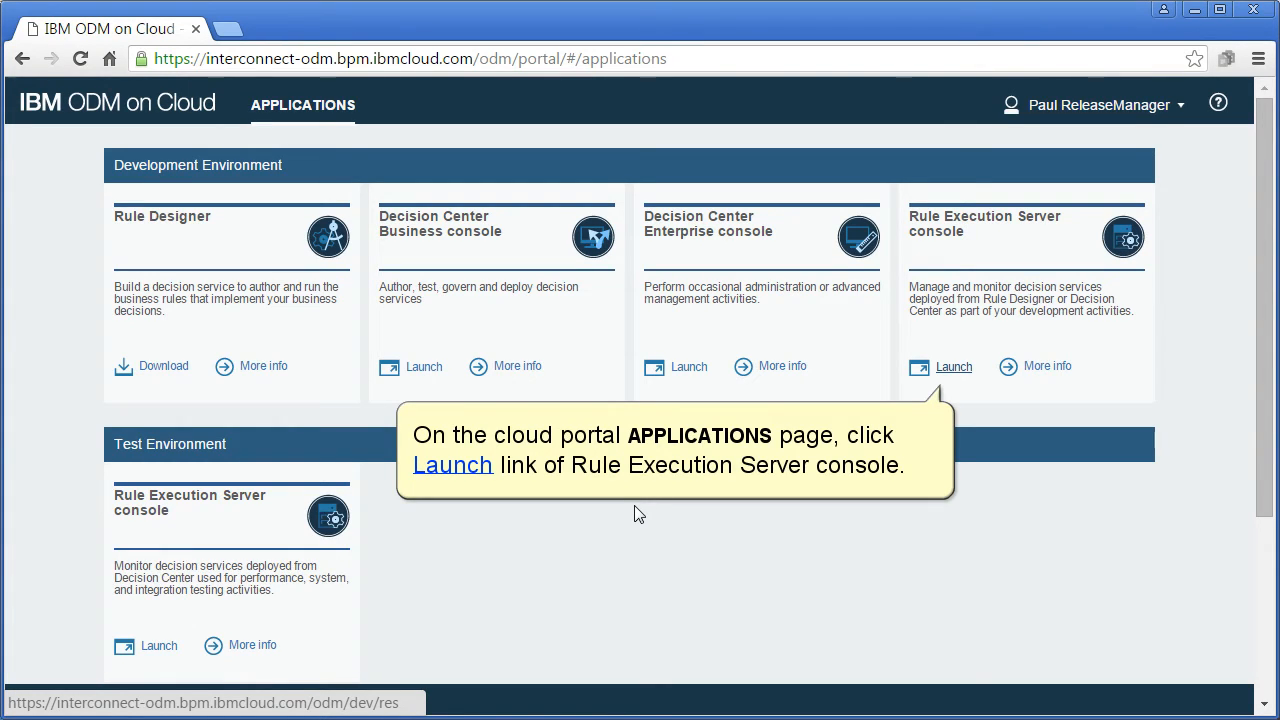
# - Launch the development Rule Execution Server console and open pretradechecks_ruleapp in the Explorer
pyautogui.click(953, 366)
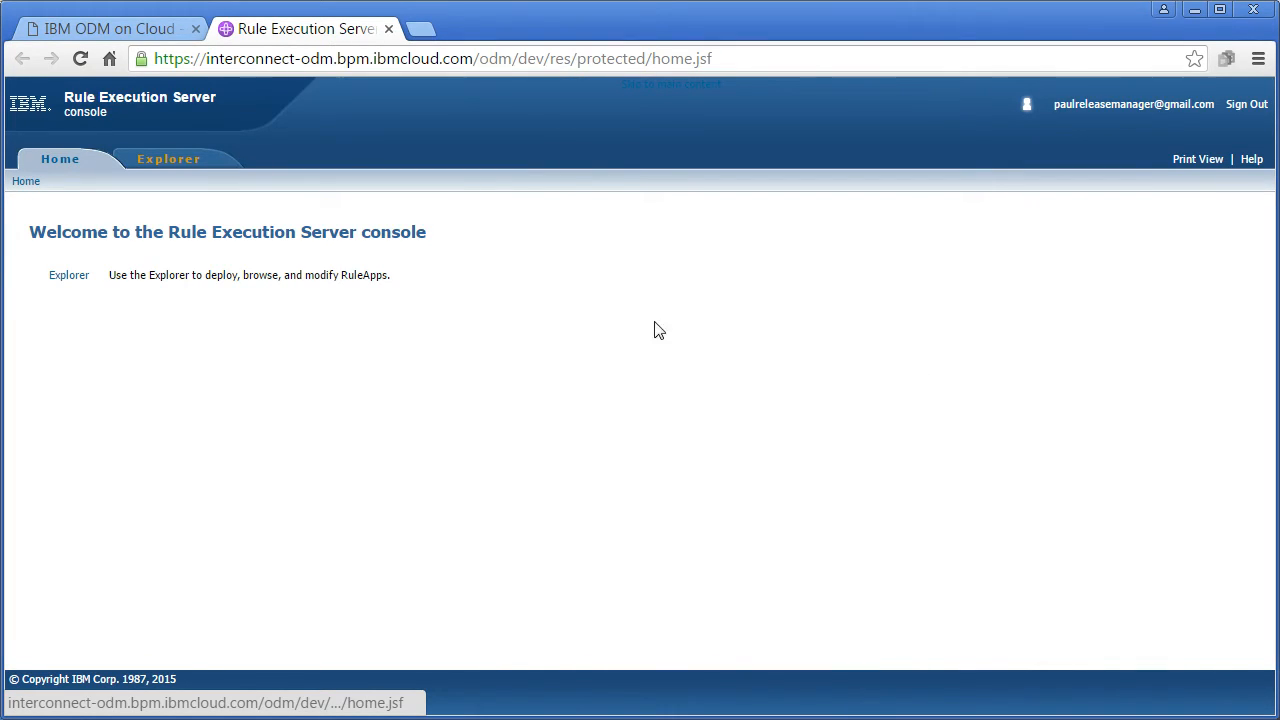
pyautogui.click(168, 159)
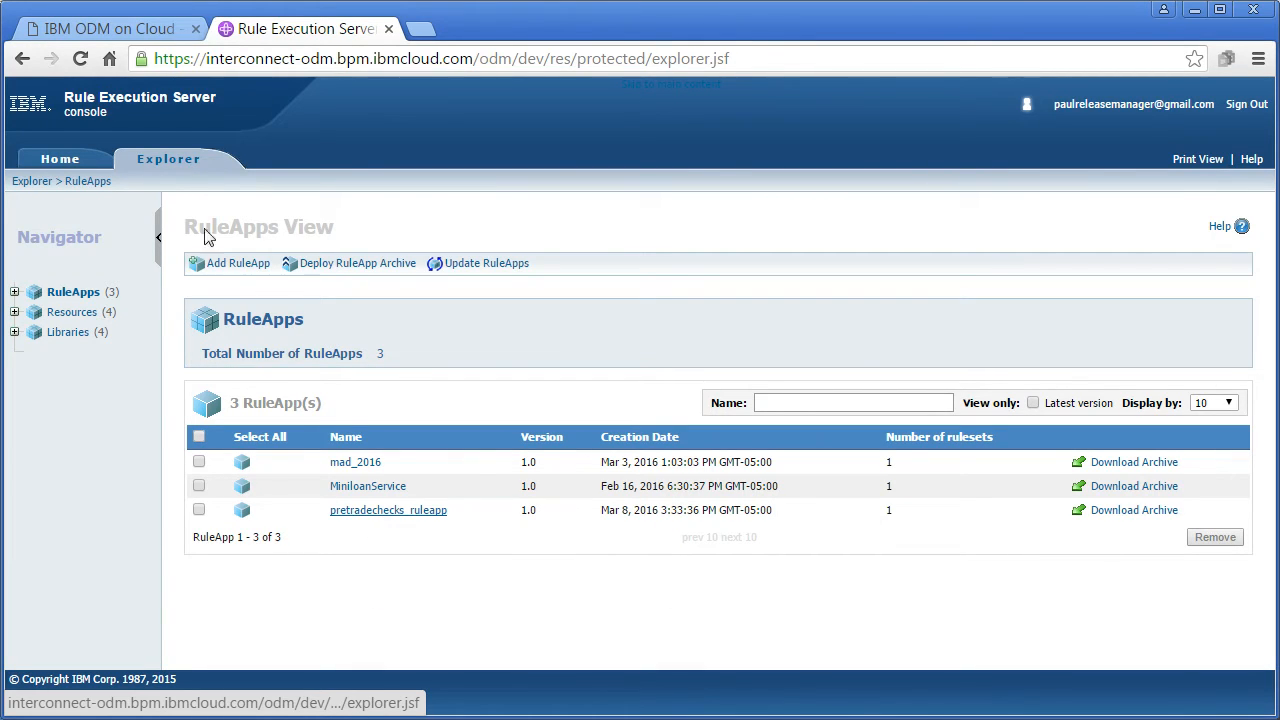
pyautogui.click(388, 510)
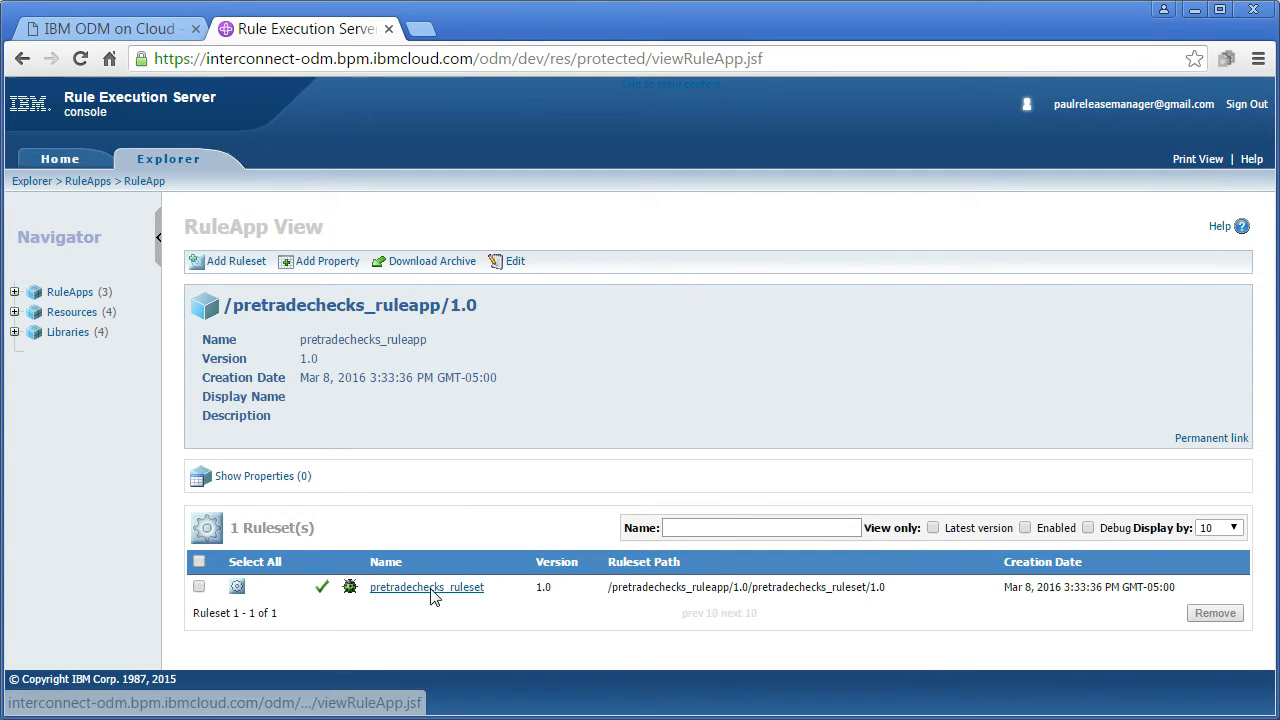
# - Download the SOAP HTDS description file for pretradechecks_ruleset version 1.0
pyautogui.click(426, 587)
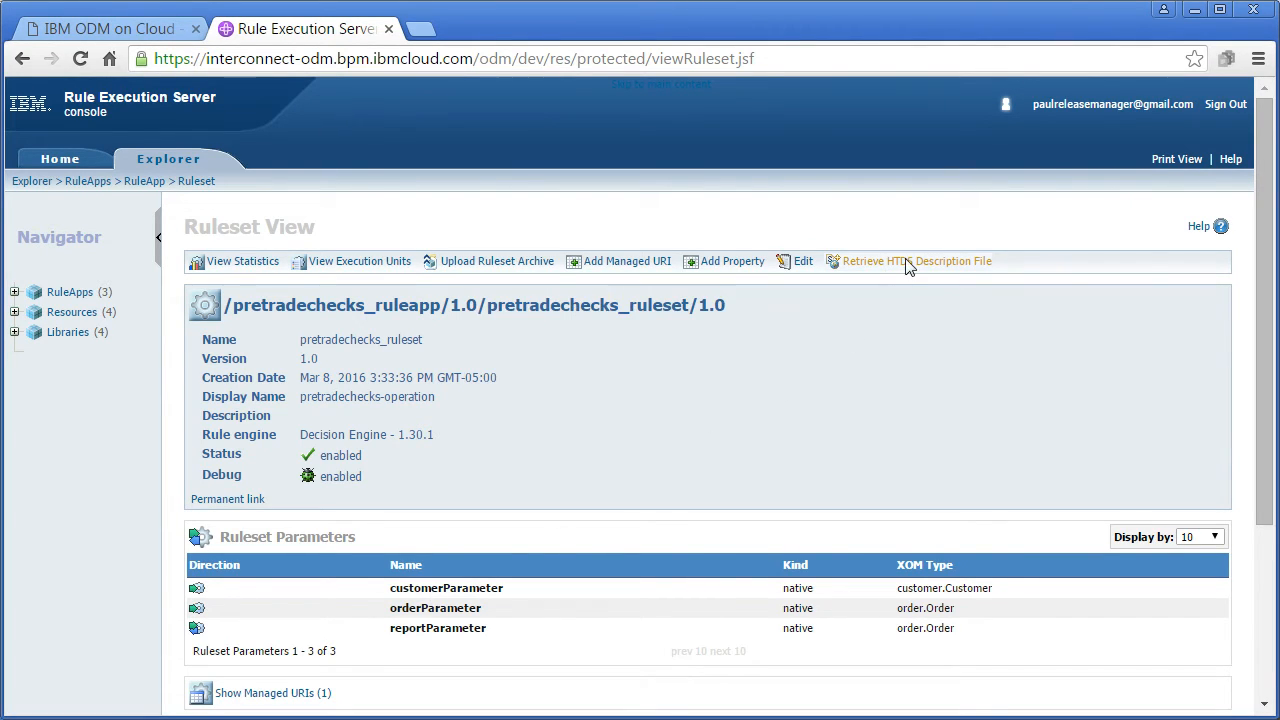
pyautogui.click(916, 261)
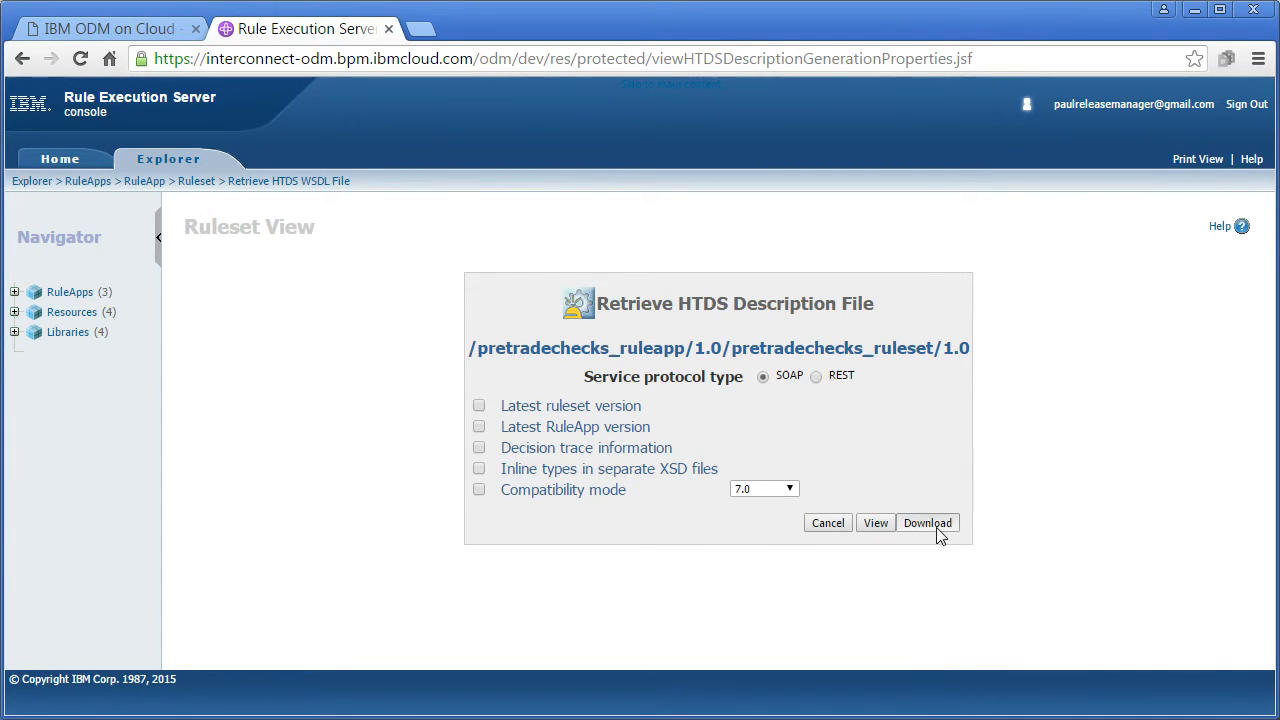
pyautogui.click(926, 522)
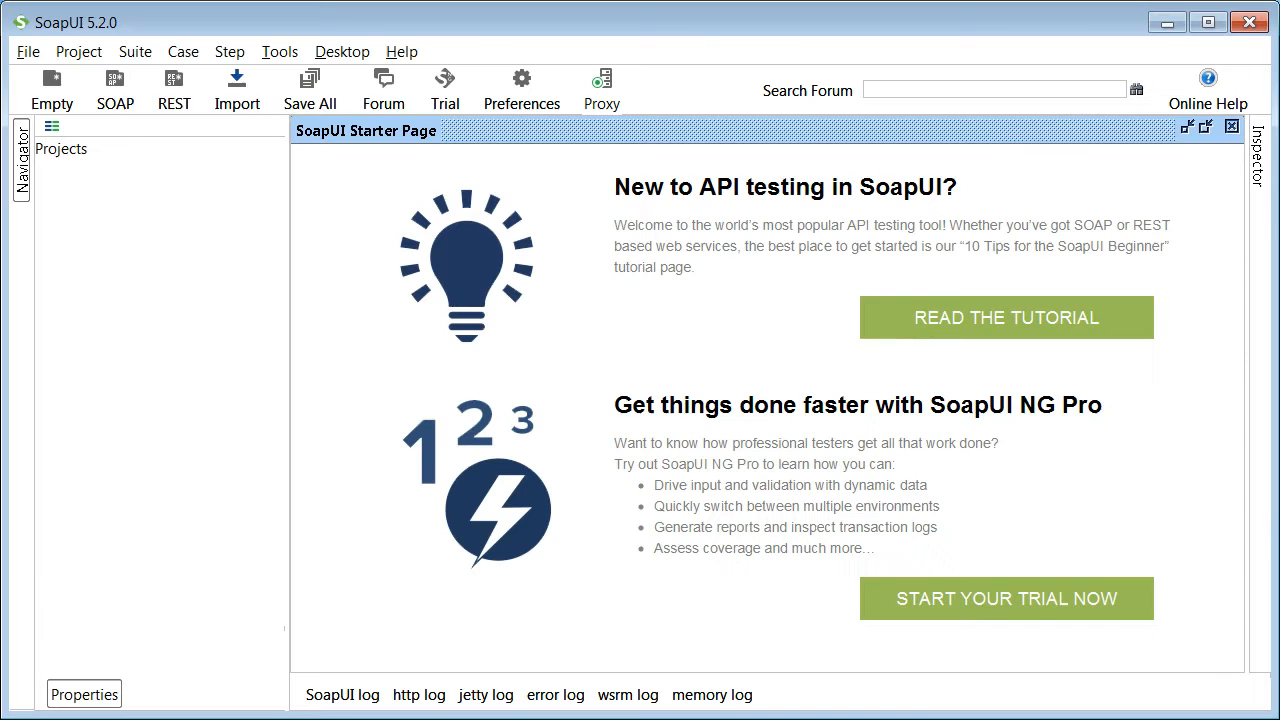
pyautogui.moveTo(114, 88)
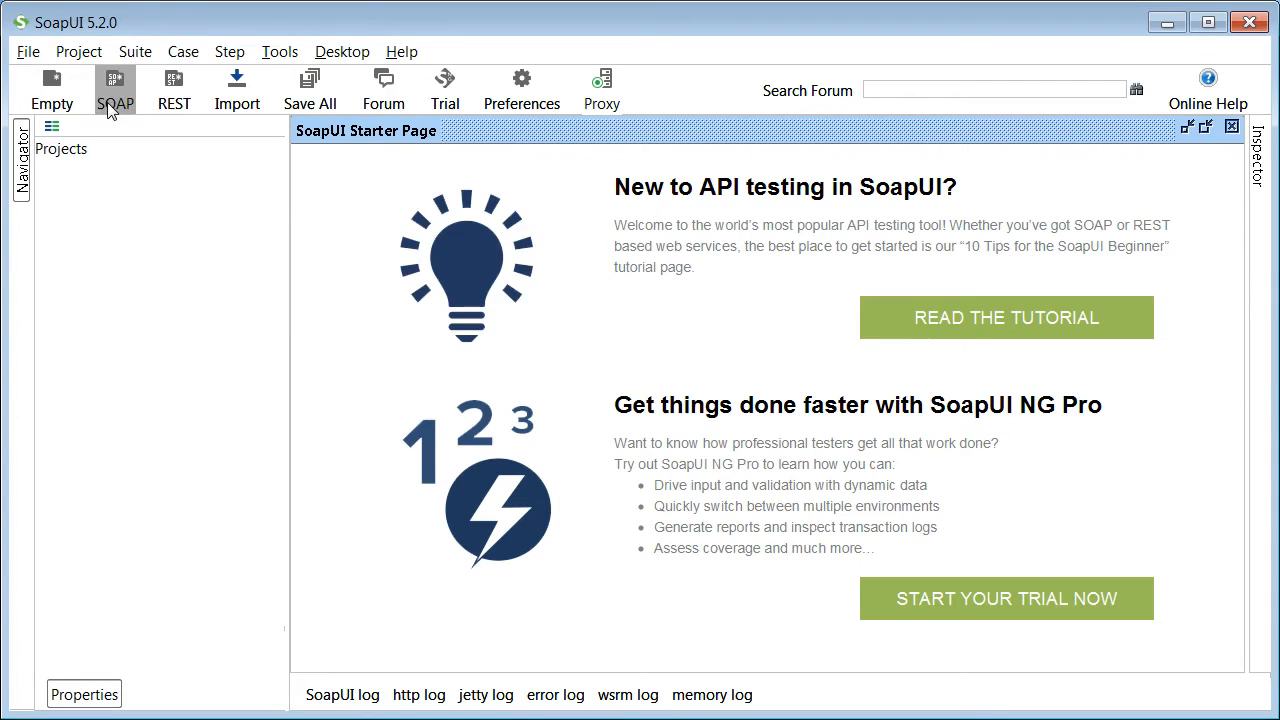
# - Create SOAP project 'PretradeChecksTest' from the downloaded decision service WSDL file
pyautogui.click(114, 89)
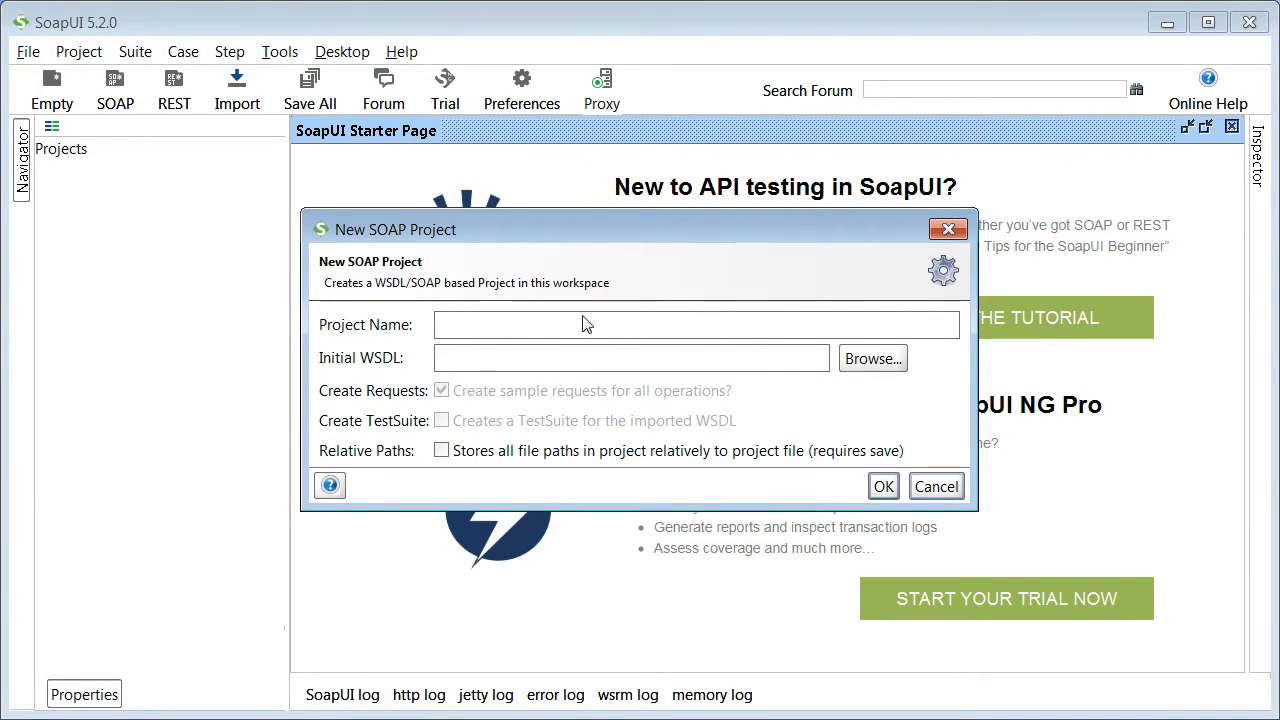
pyautogui.write('PretradeChecksTest')
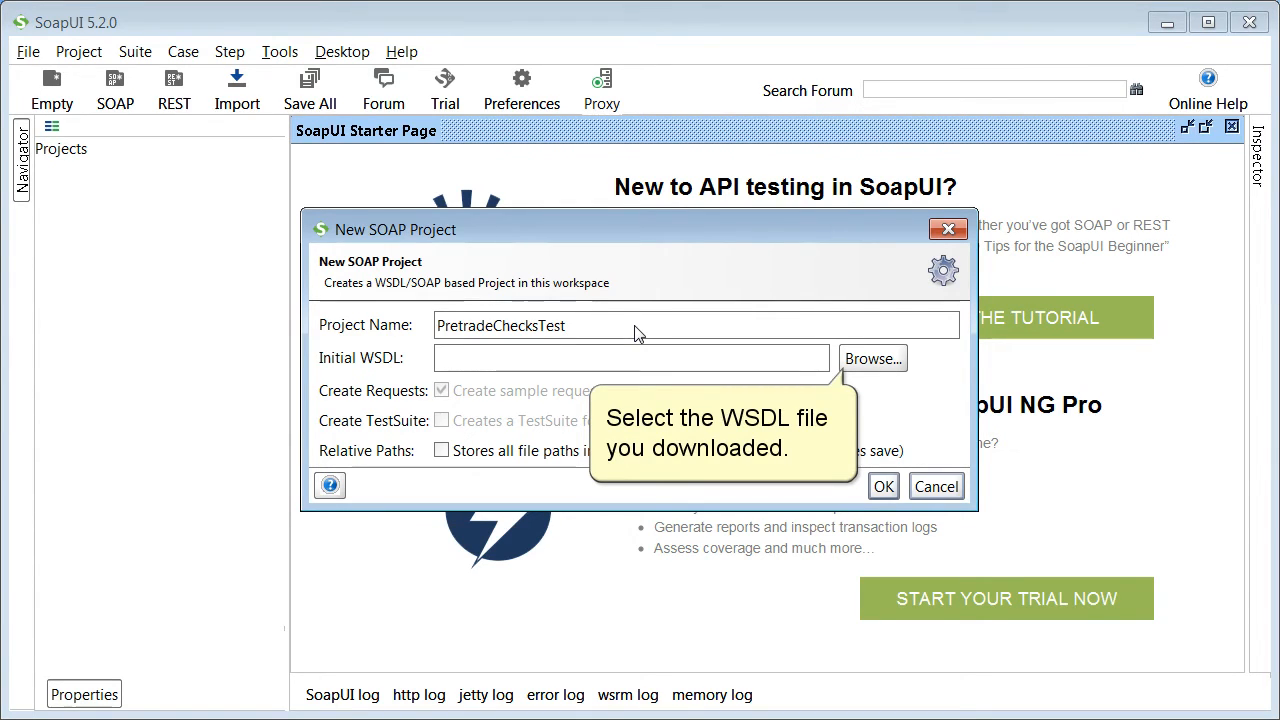
pyautogui.click(871, 358)
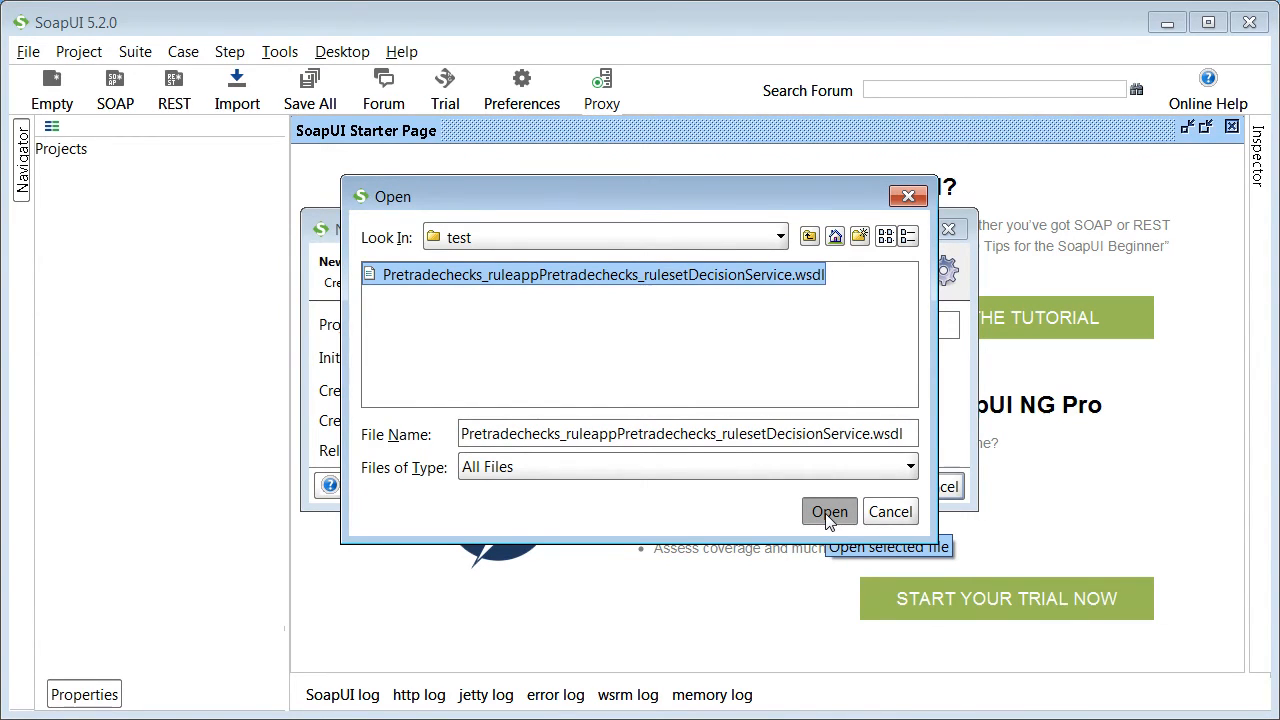
pyautogui.click(829, 511)
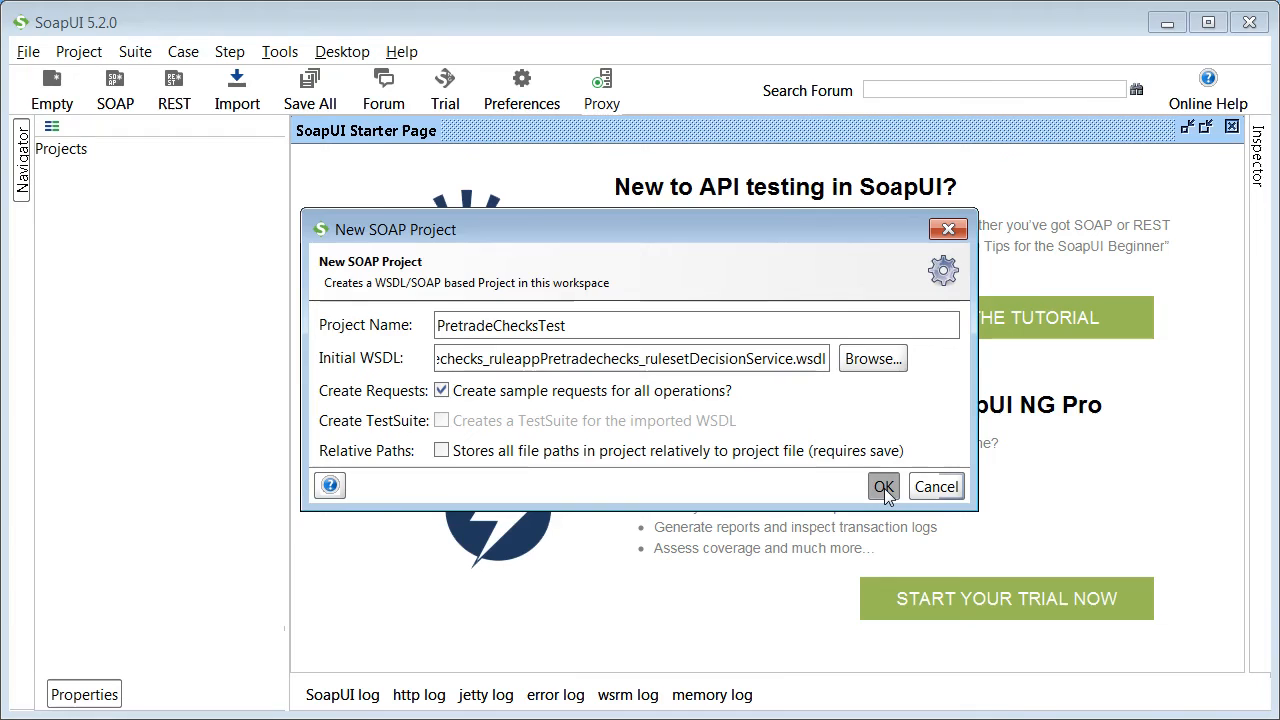
pyautogui.click(882, 487)
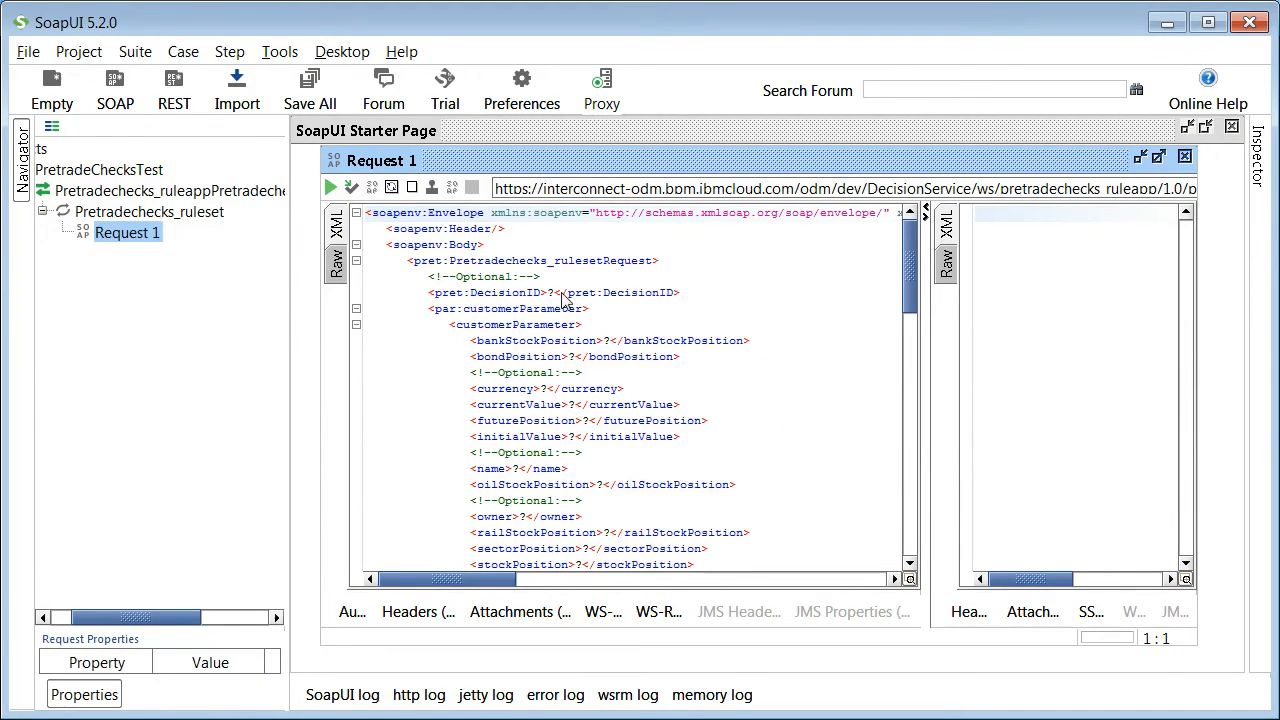
# - Fill Request 1 with DecisionID 123, customer John, date 2016-03-10T09:00:00 and stock Company X
pyautogui.write('123')
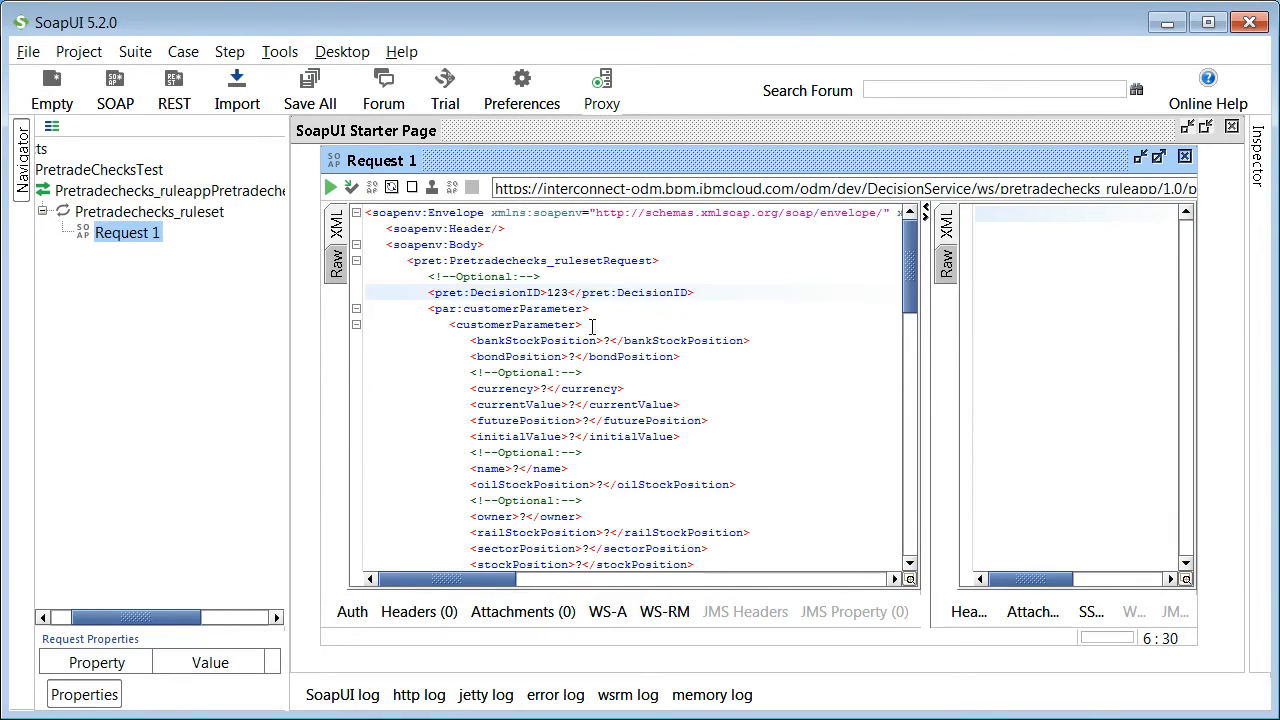
pyautogui.write('John.')
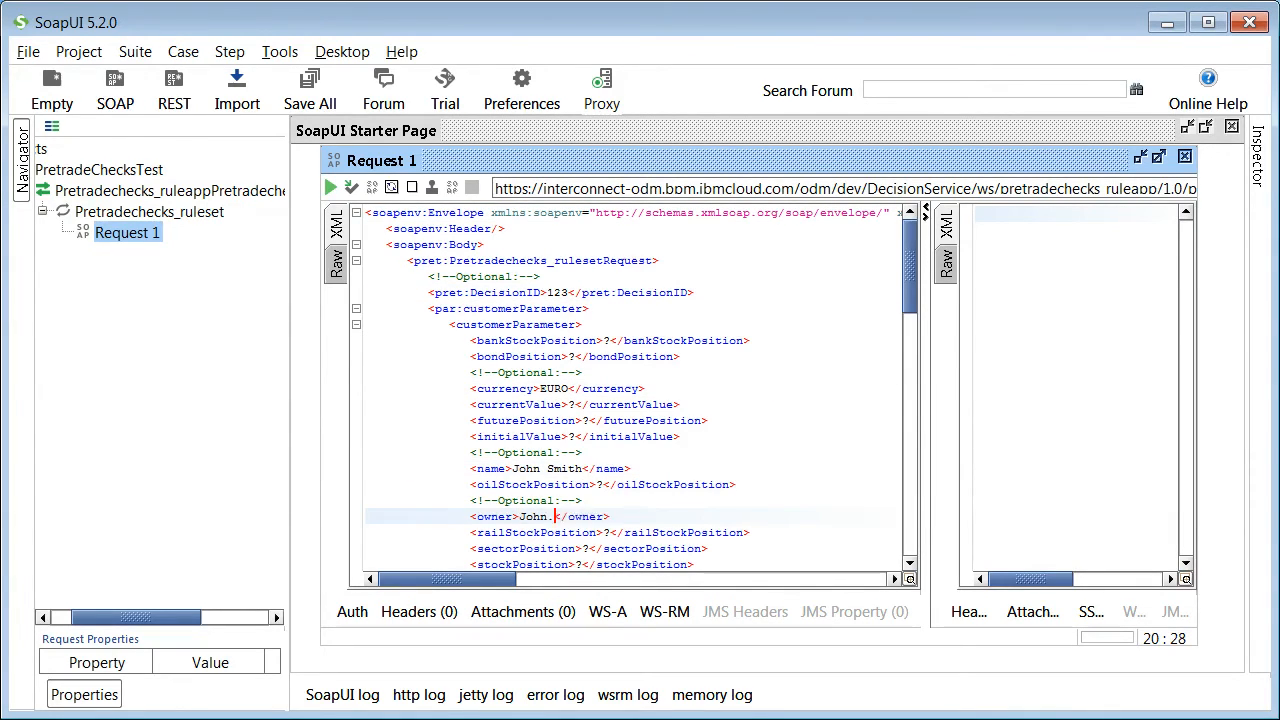
pyautogui.scroll(-3)
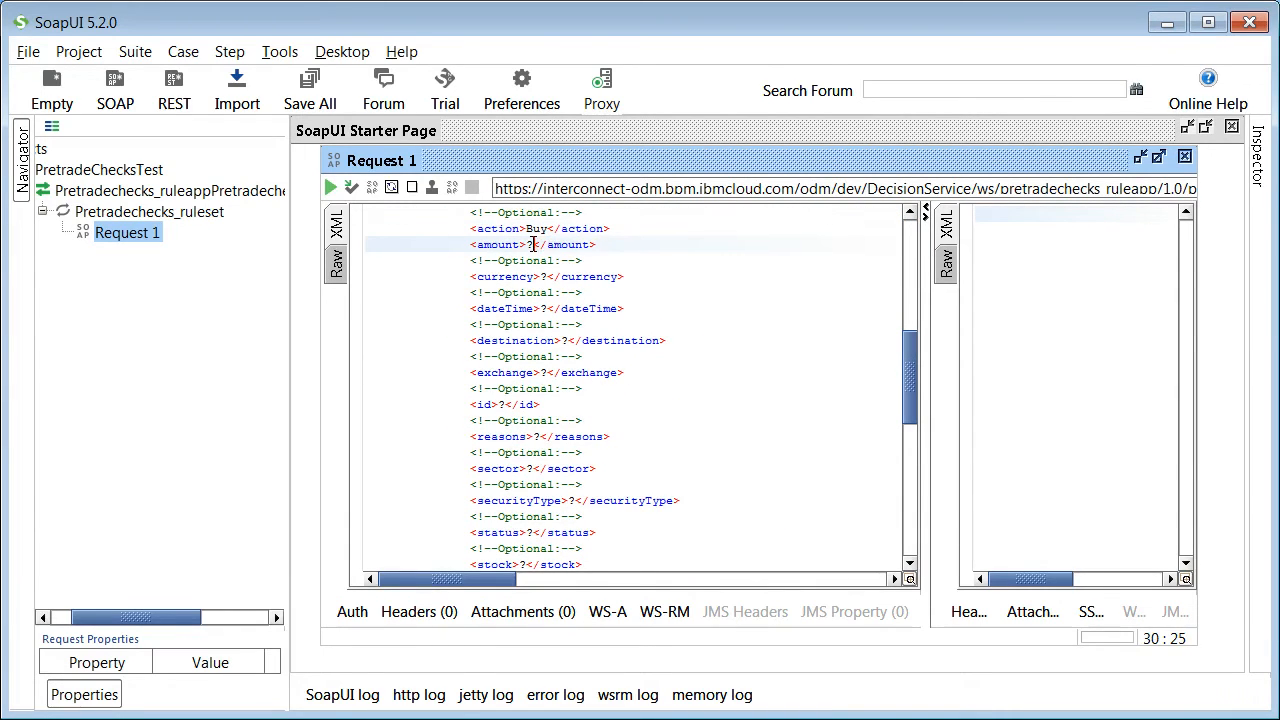
pyautogui.write('2016-03-10T09:00:00')
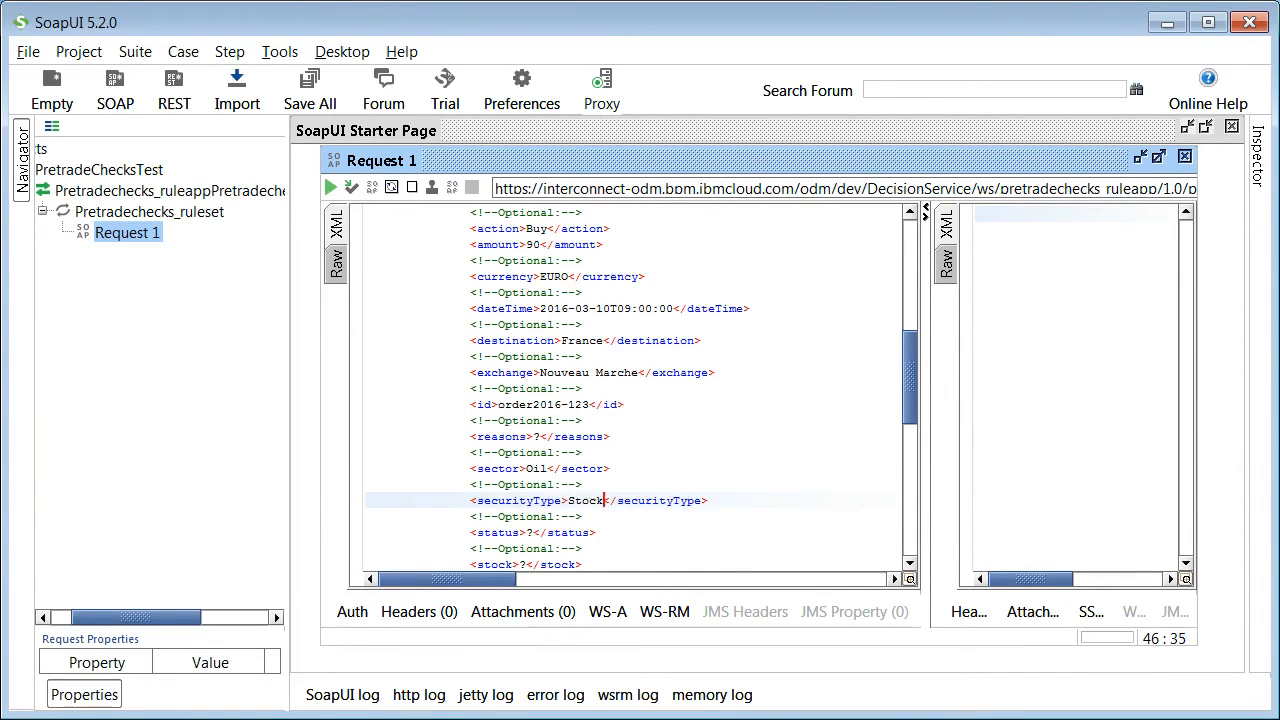
pyautogui.write('Company X')
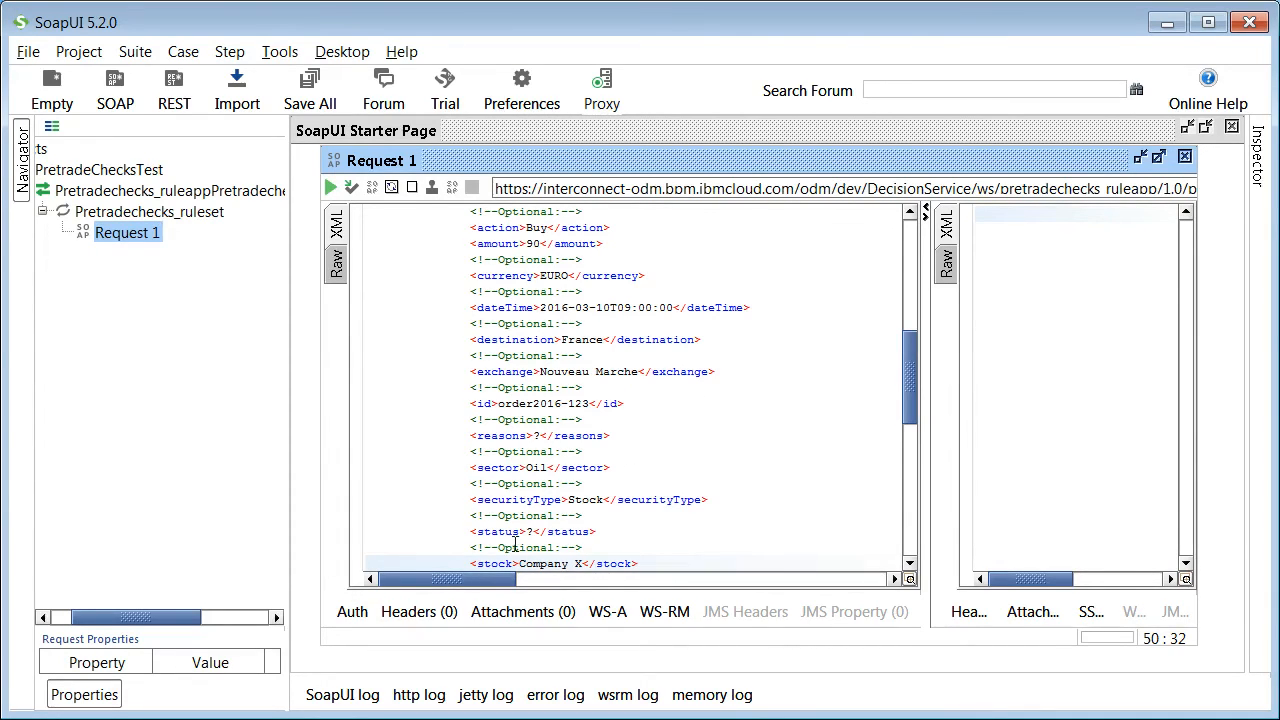
# - Add a Basic authorization to Request 1
pyautogui.click(351, 611)
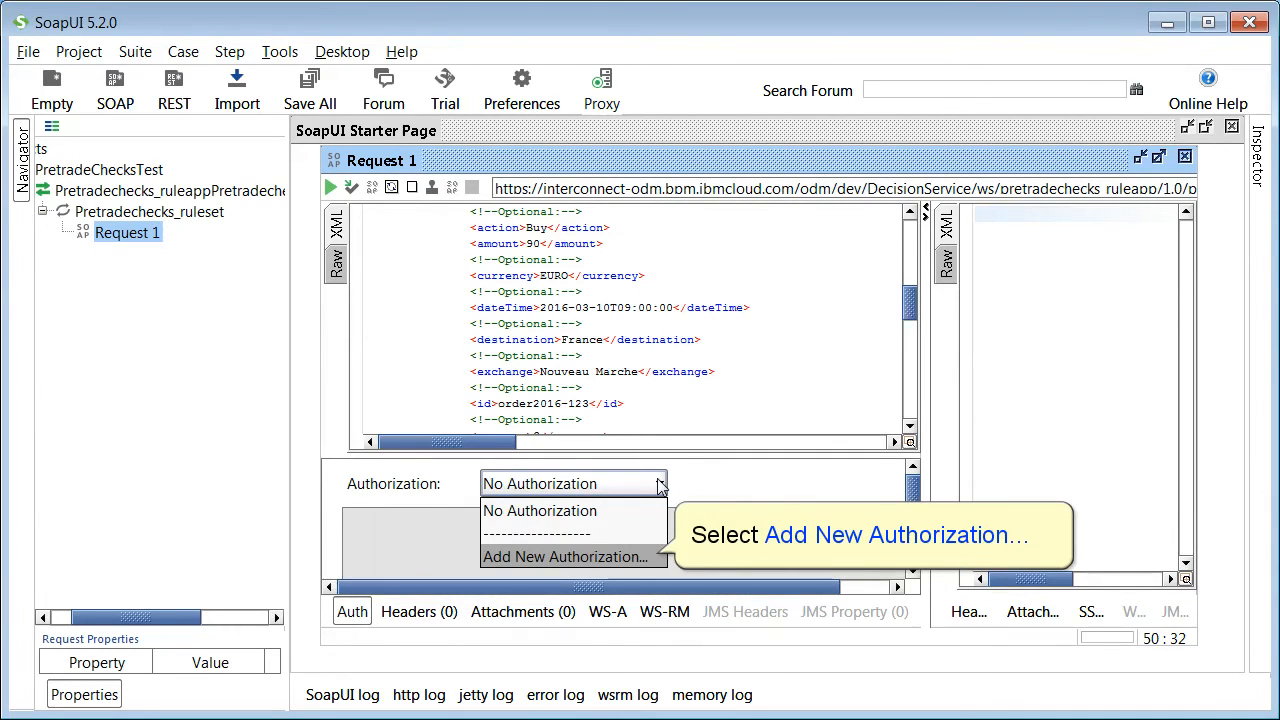
pyautogui.click(563, 556)
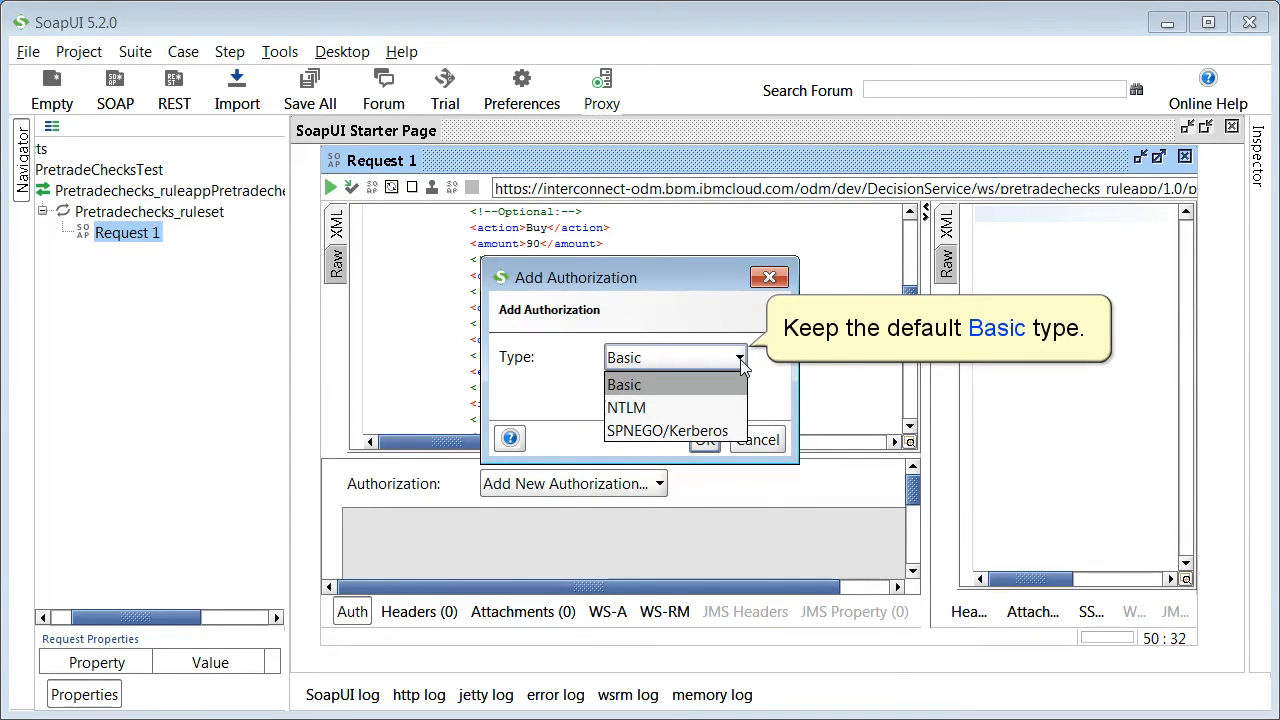
pyautogui.click(624, 384)
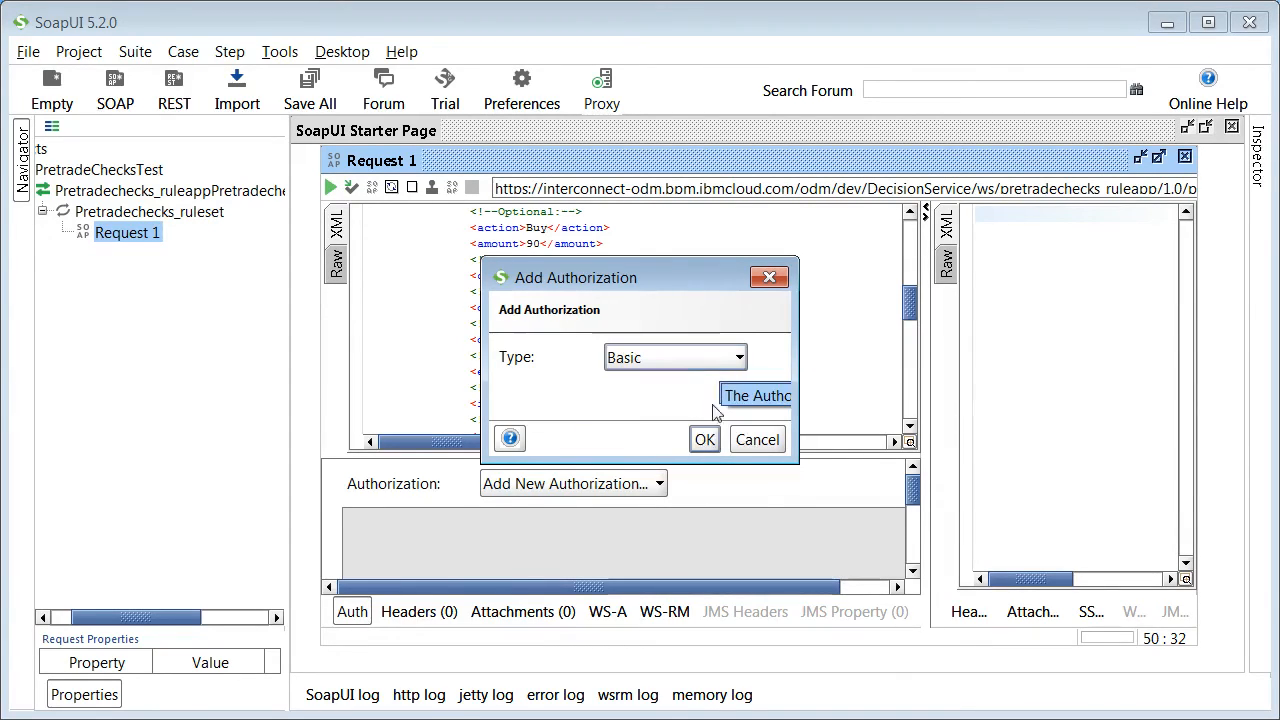
pyautogui.click(704, 439)
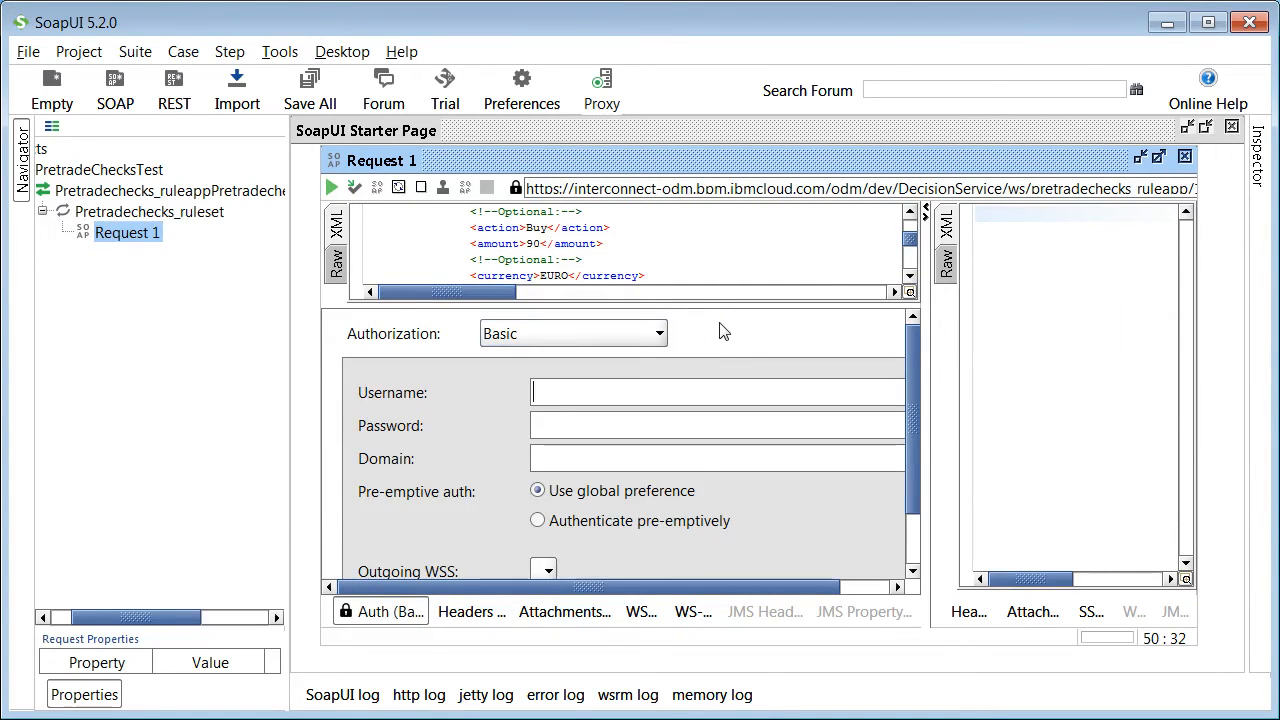
pyautogui.moveTo(722, 330)
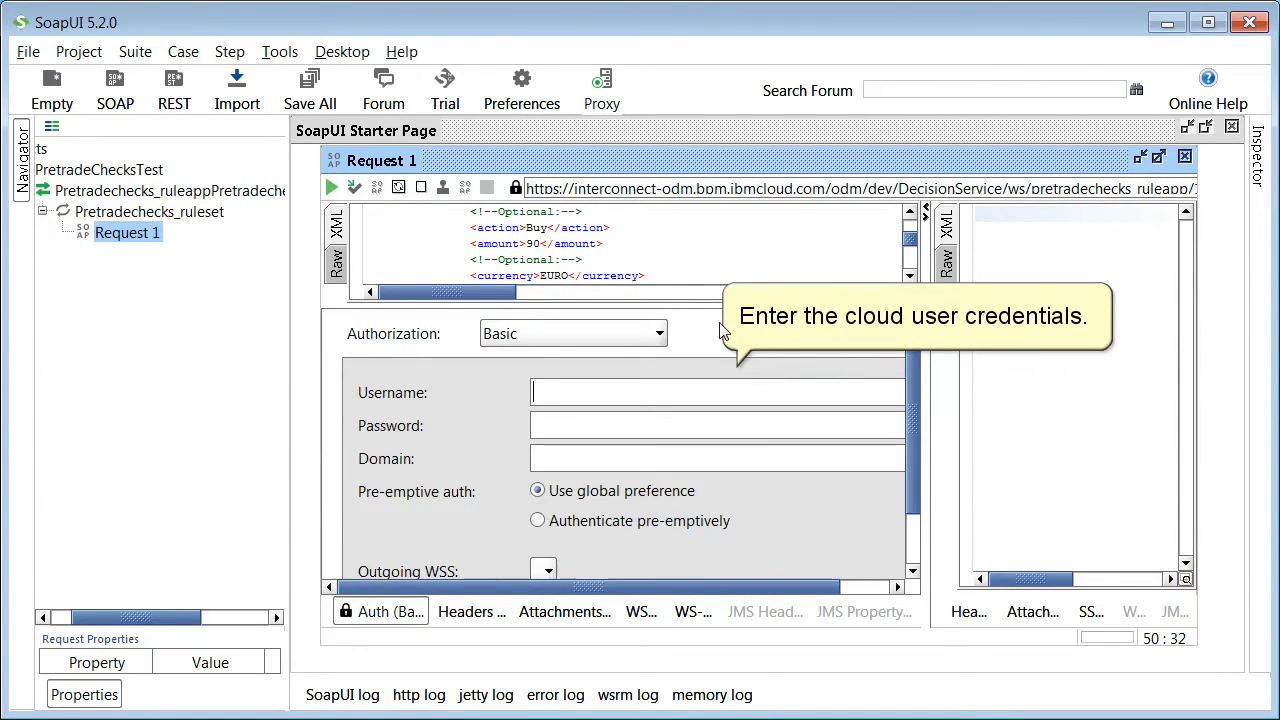
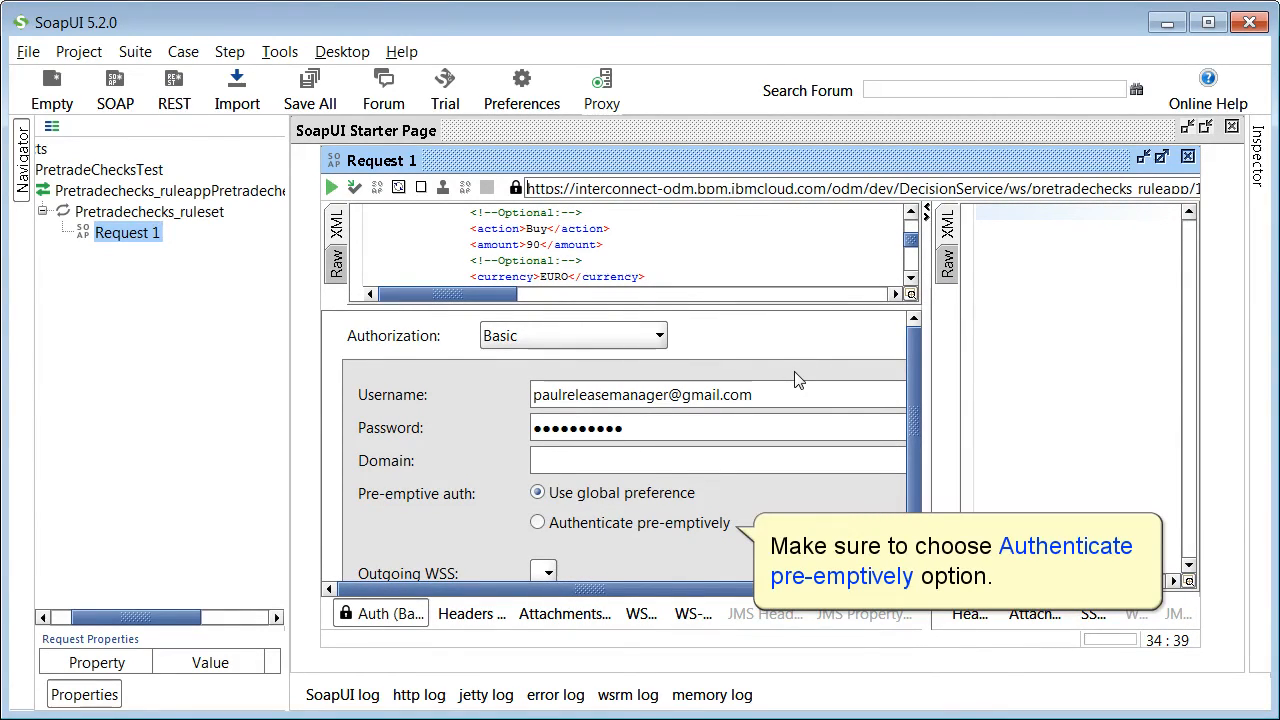
pyautogui.click(537, 522)
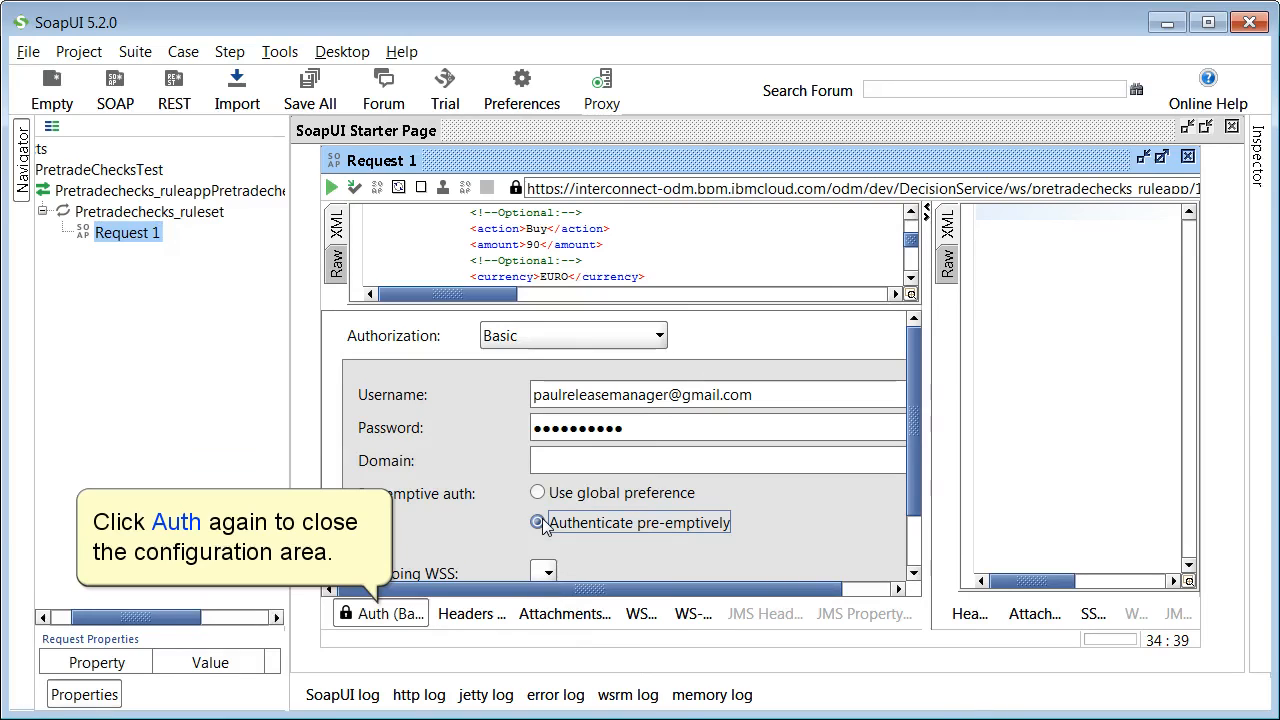
pyautogui.click(380, 612)
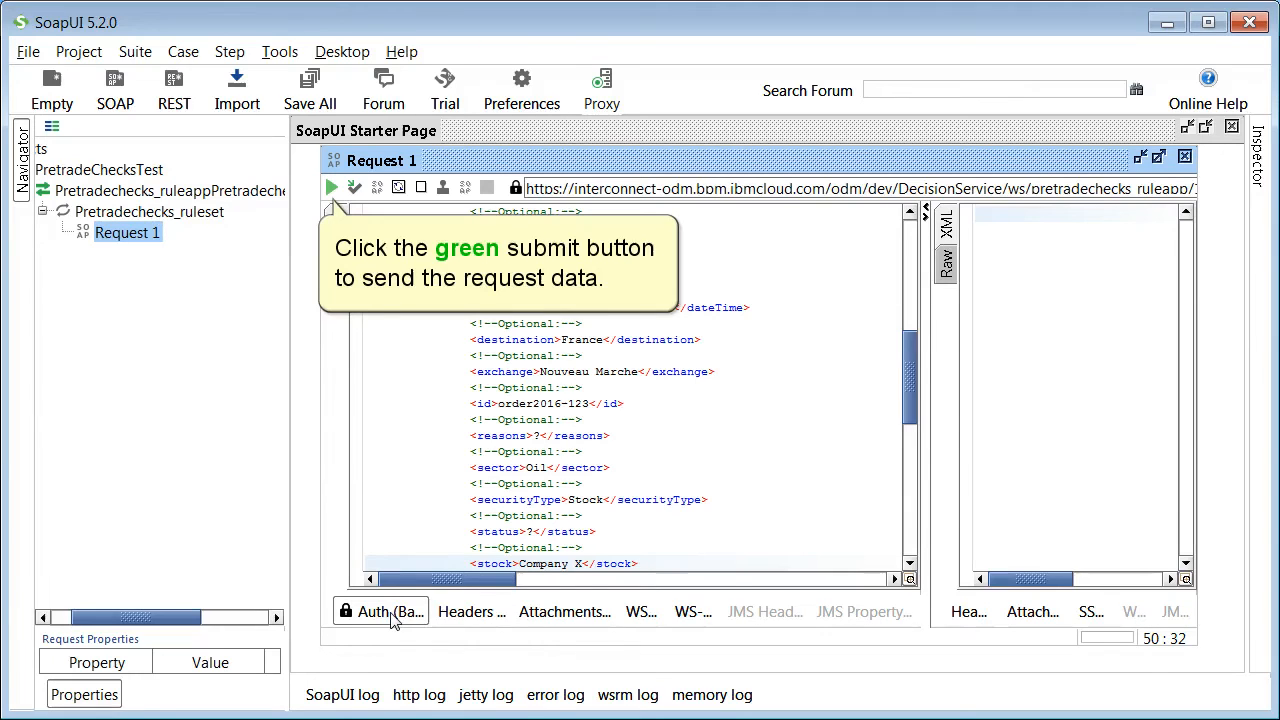
pyautogui.moveTo(332, 188)
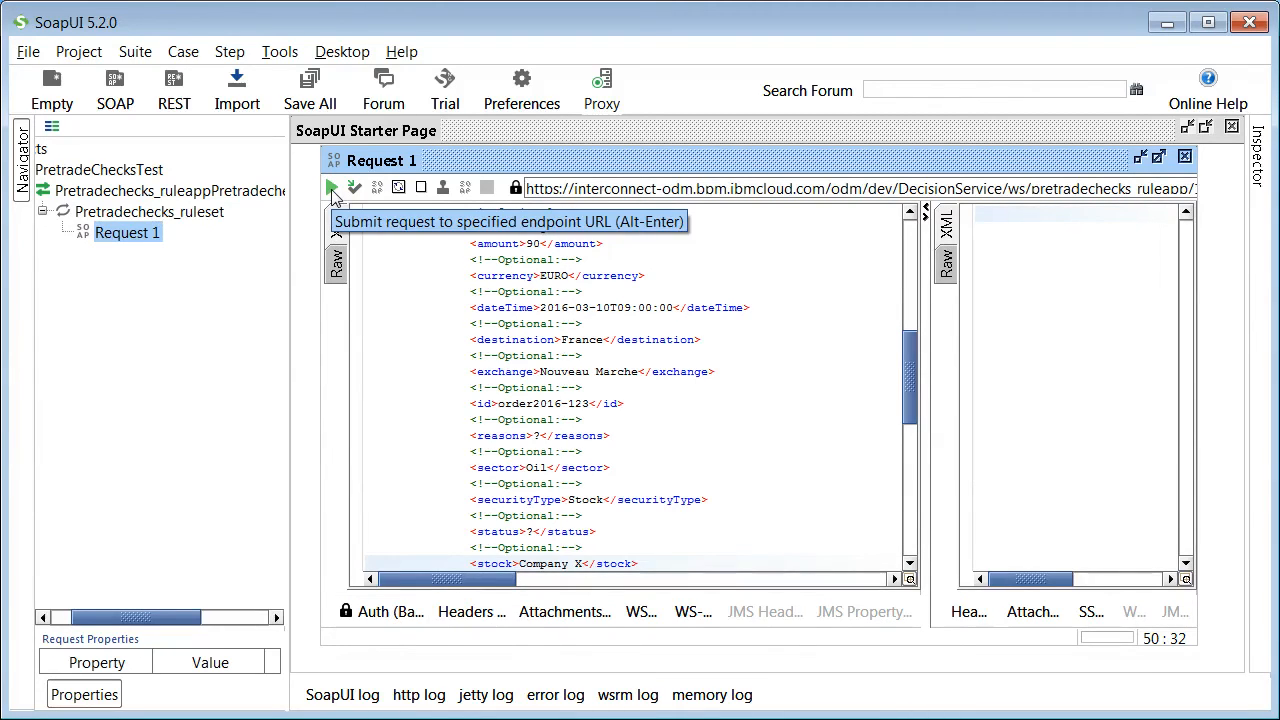
# - Submit the request for Company X (Blocked), then resubmit for Company Y (Pending)
pyautogui.click(333, 188)
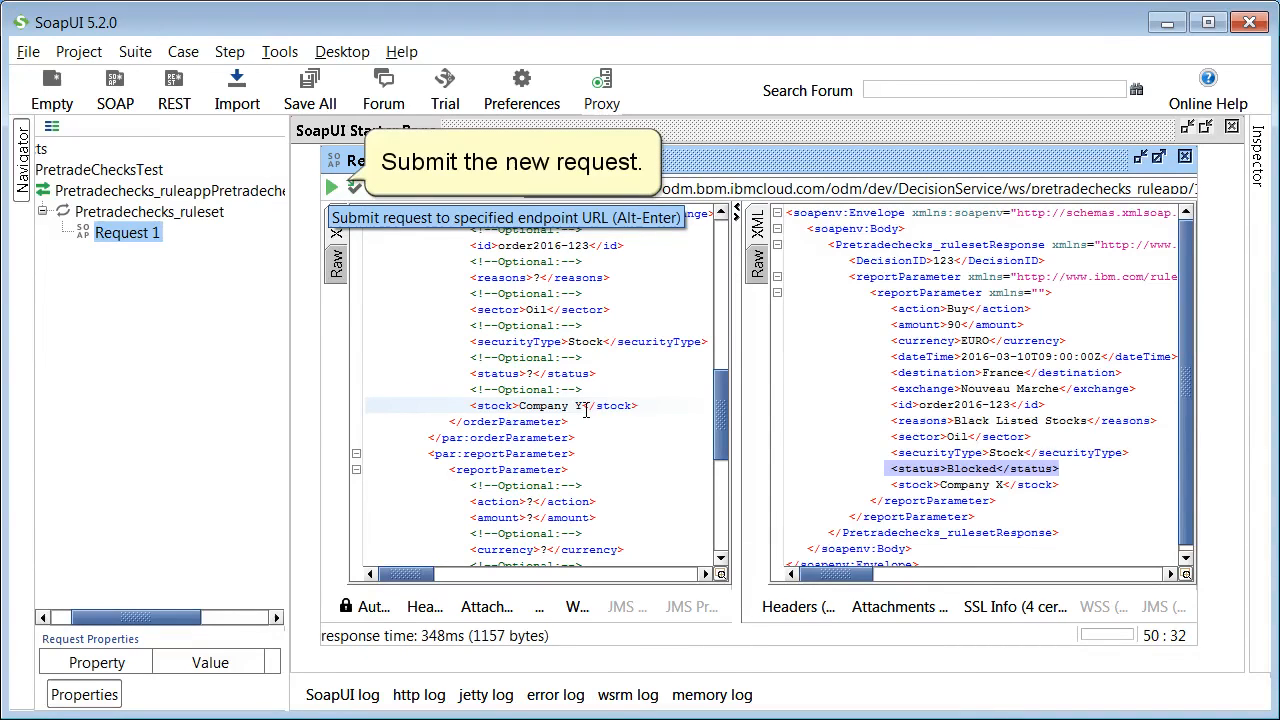
pyautogui.click(331, 188)
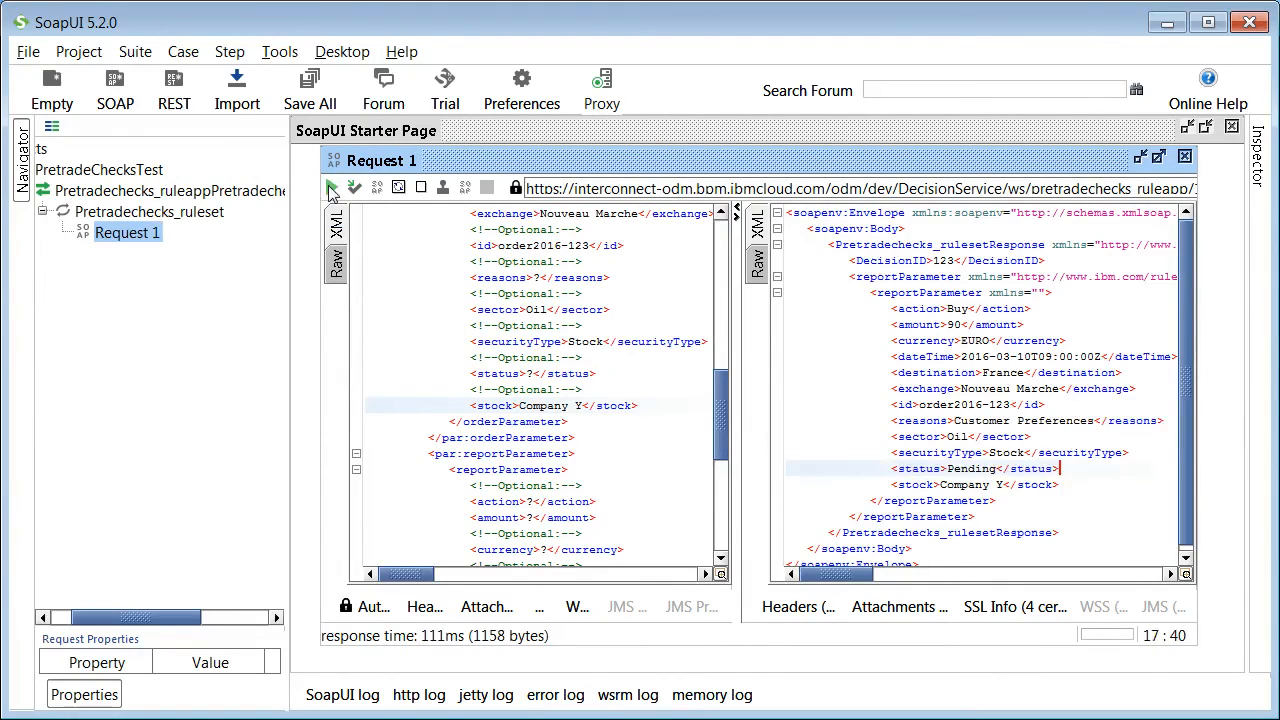